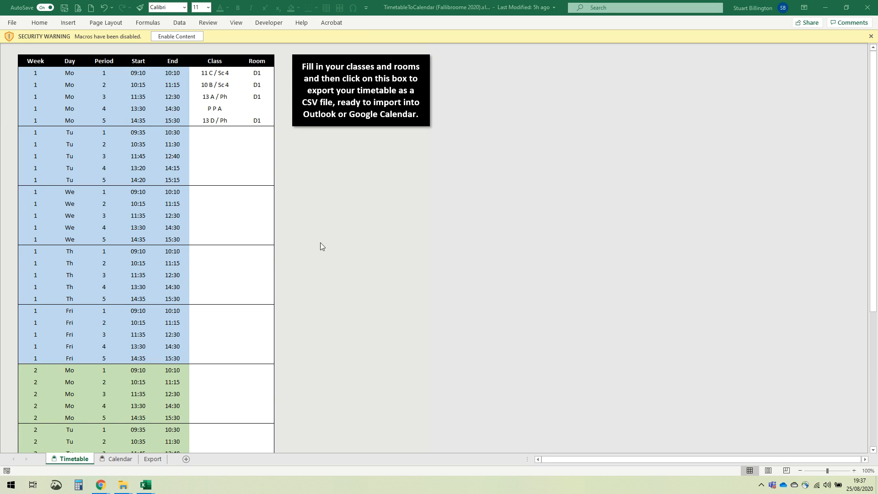
pyautogui.moveTo(176, 42)
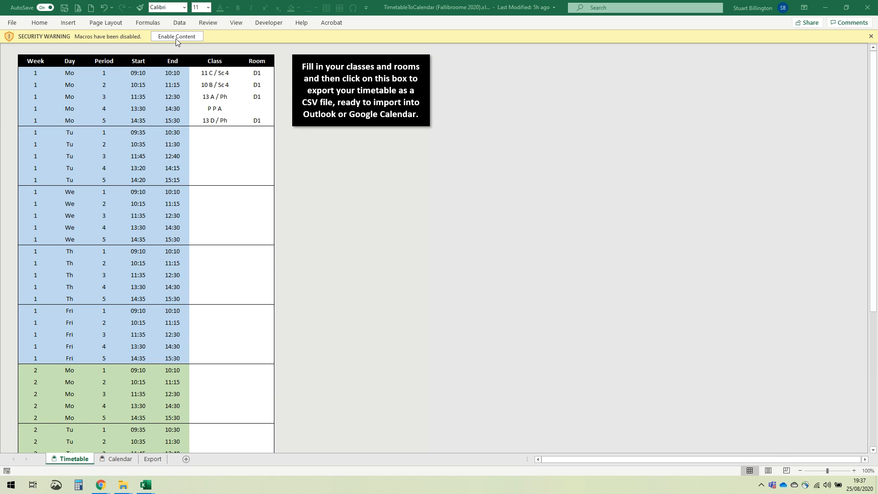
pyautogui.moveTo(101, 42)
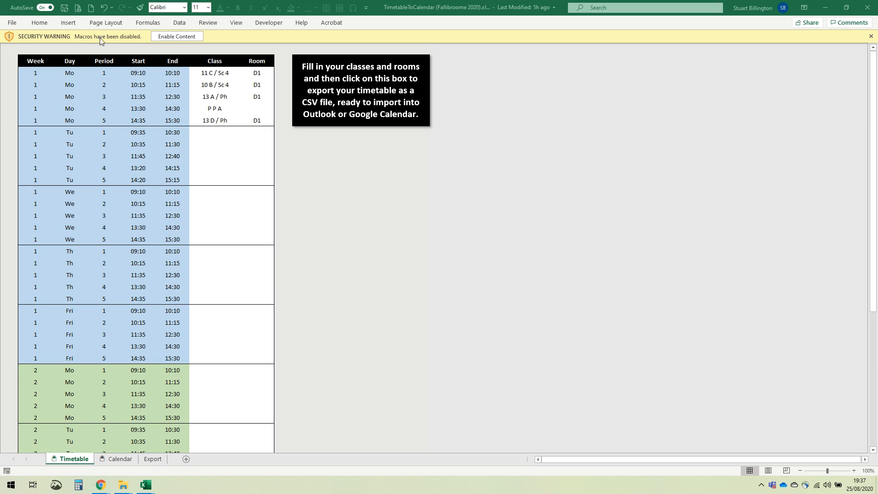
pyautogui.moveTo(367, 92)
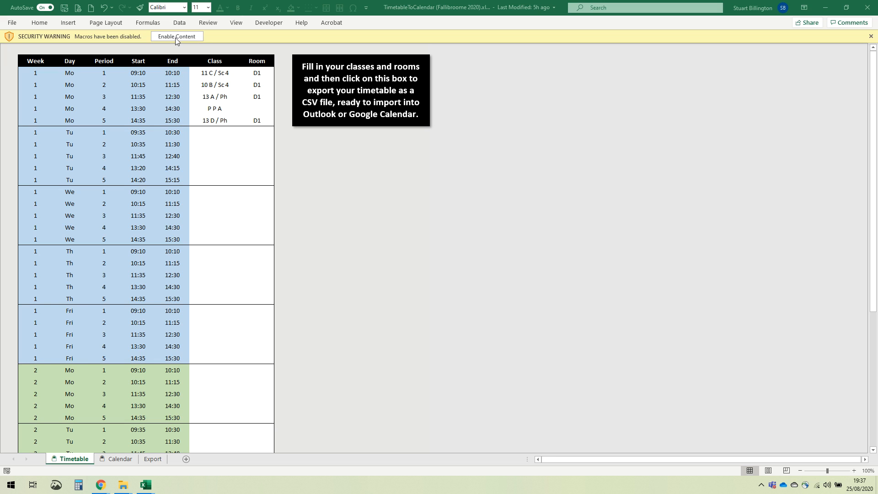
# Step: Enable the workbook's macros and mark the network file as a trusted document
pyautogui.click(214, 73)
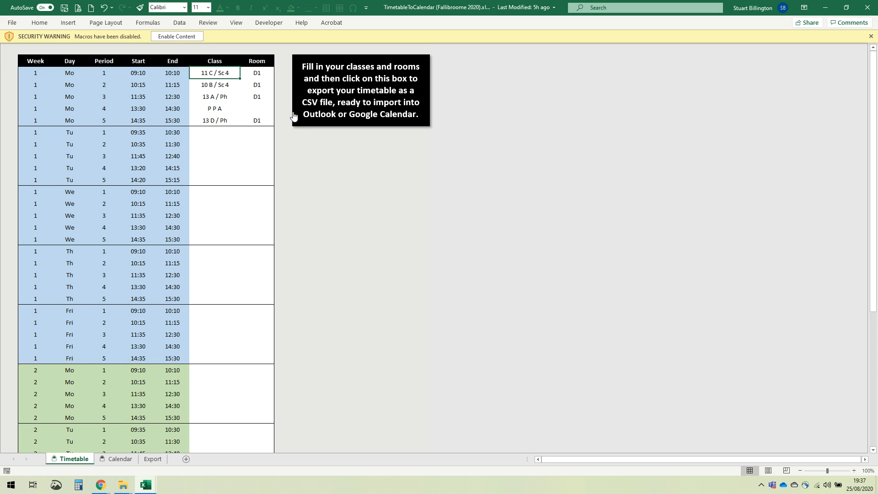
pyautogui.click(177, 35)
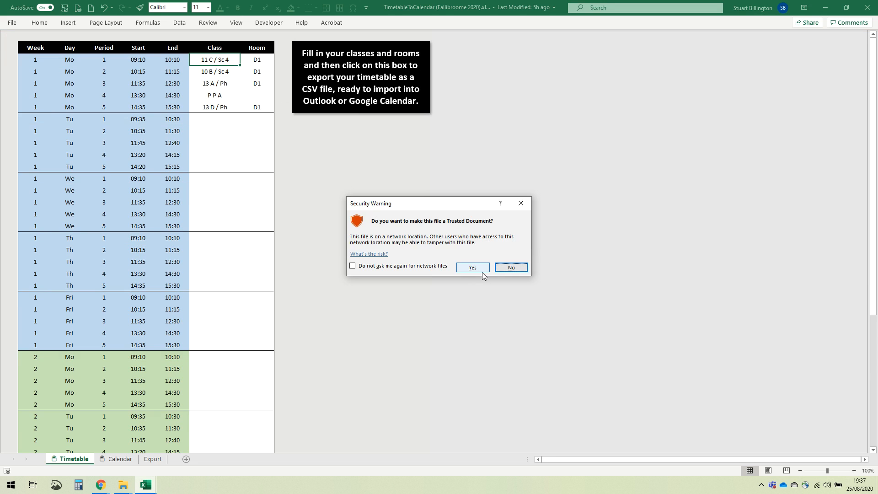
pyautogui.moveTo(477, 273)
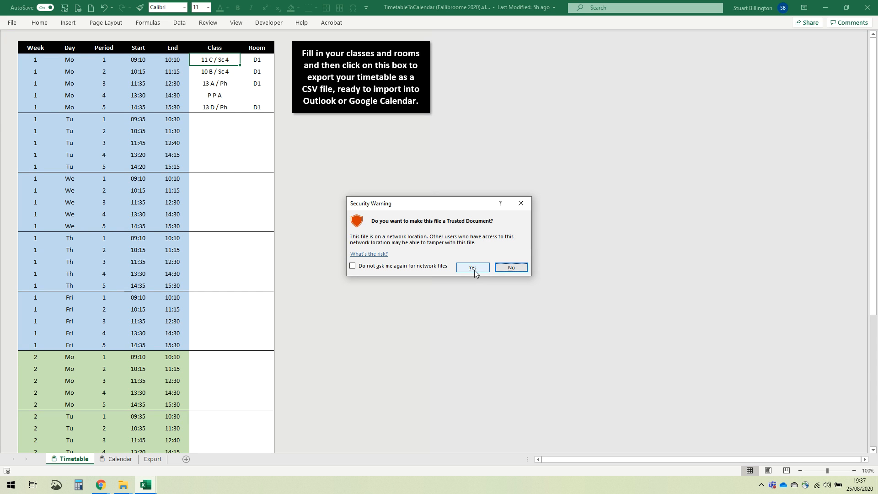
pyautogui.click(472, 267)
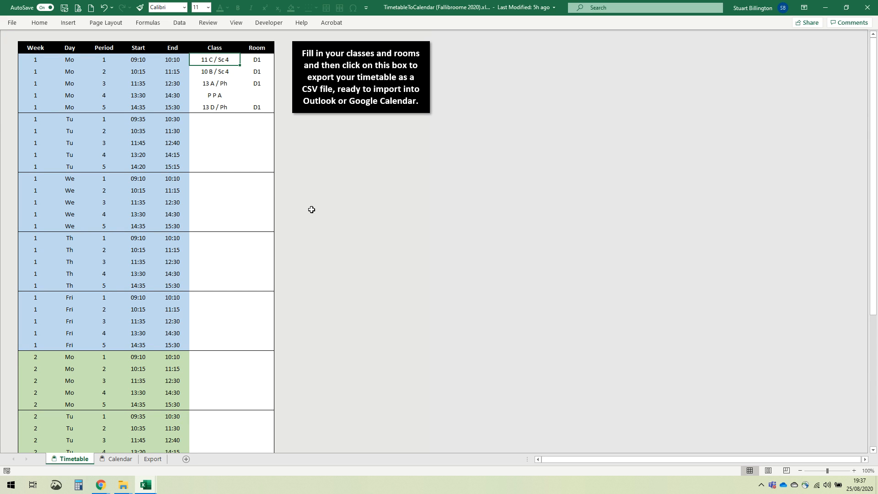
pyautogui.moveTo(234, 69)
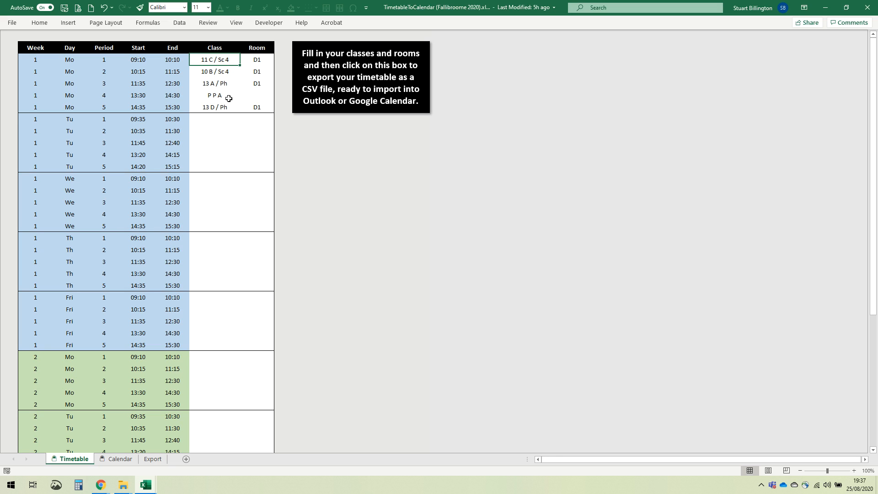
pyautogui.moveTo(227, 95)
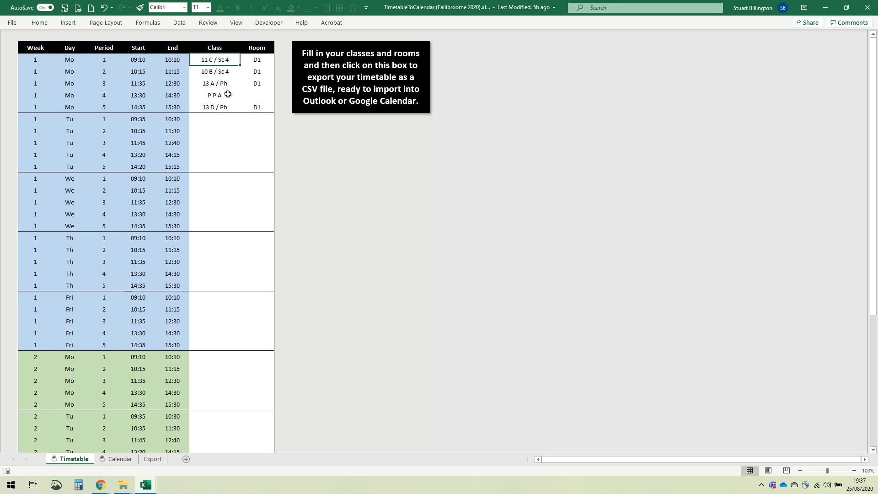
pyautogui.moveTo(247, 99)
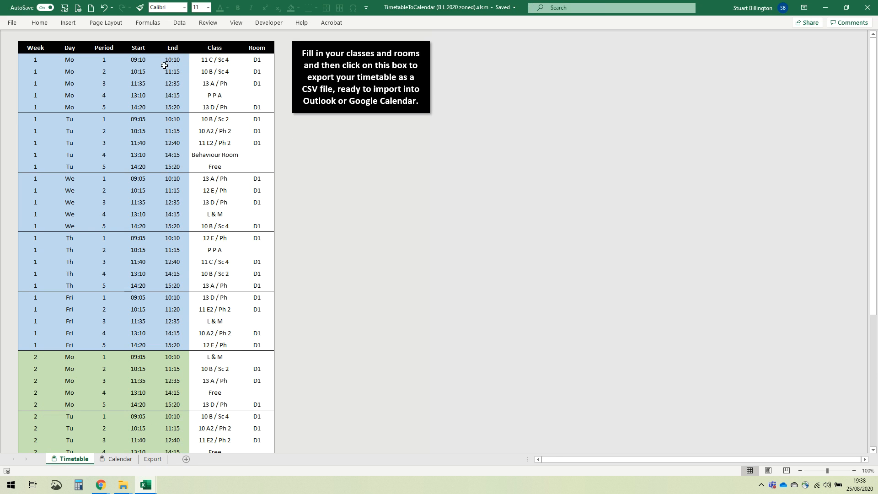
pyautogui.moveTo(175, 97)
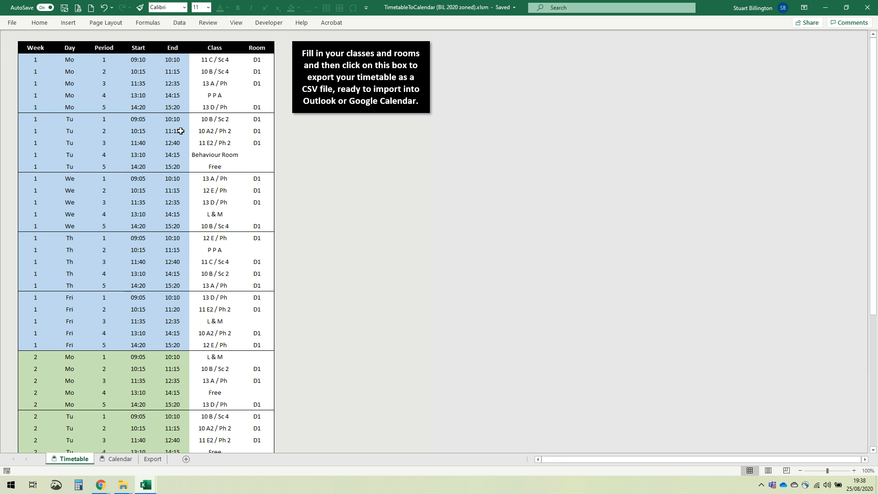
pyautogui.moveTo(182, 122)
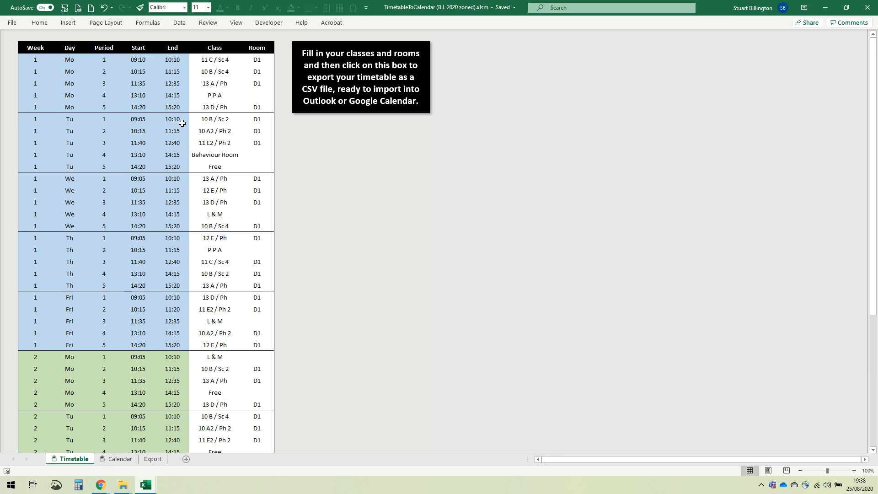
pyautogui.moveTo(259, 136)
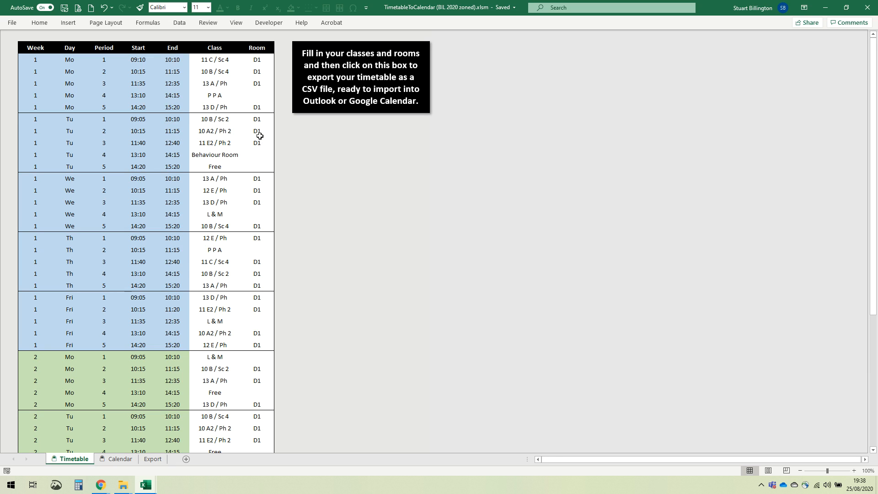
pyautogui.moveTo(307, 148)
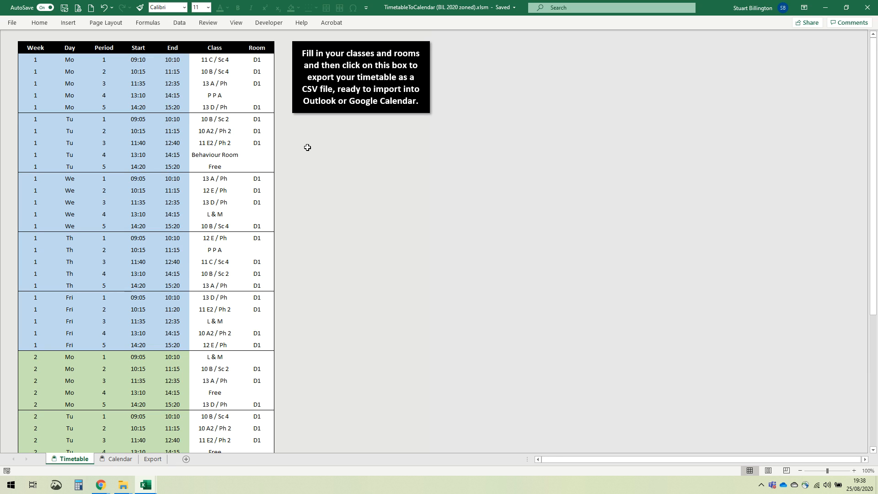
pyautogui.moveTo(296, 154)
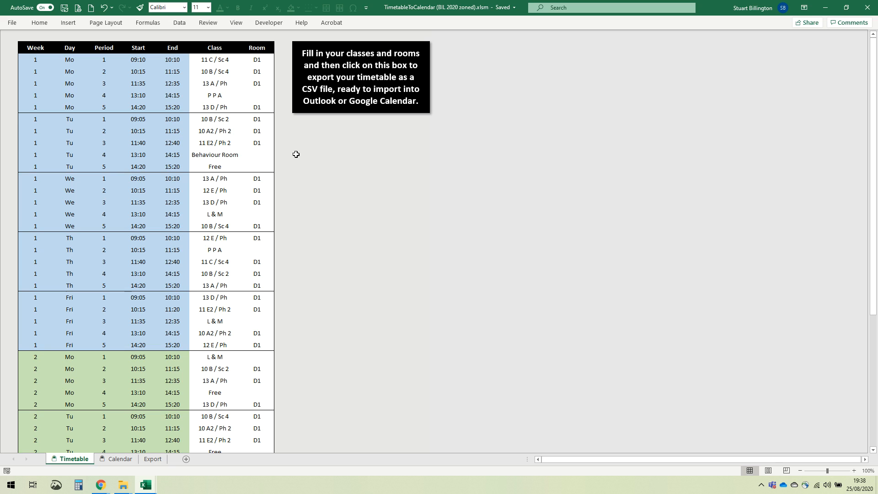
pyautogui.moveTo(282, 160)
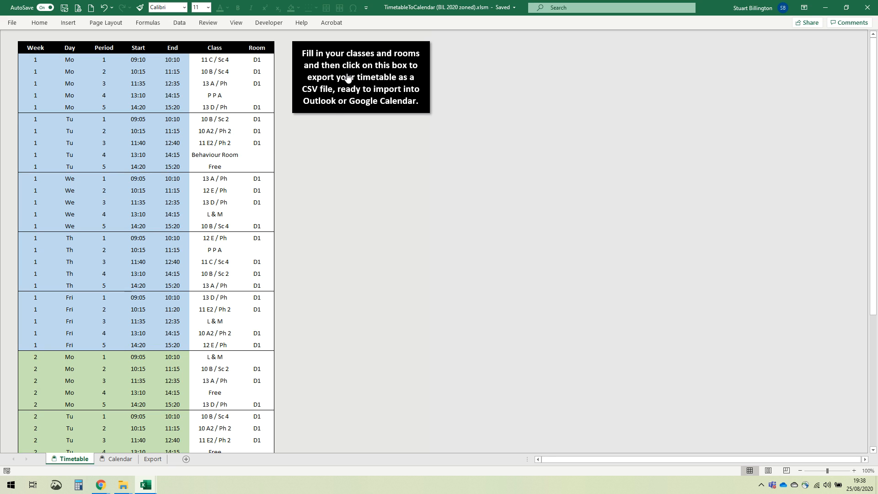
# Step: Run the export macro from the black instruction box to build the dated lesson event list
pyautogui.click(360, 77)
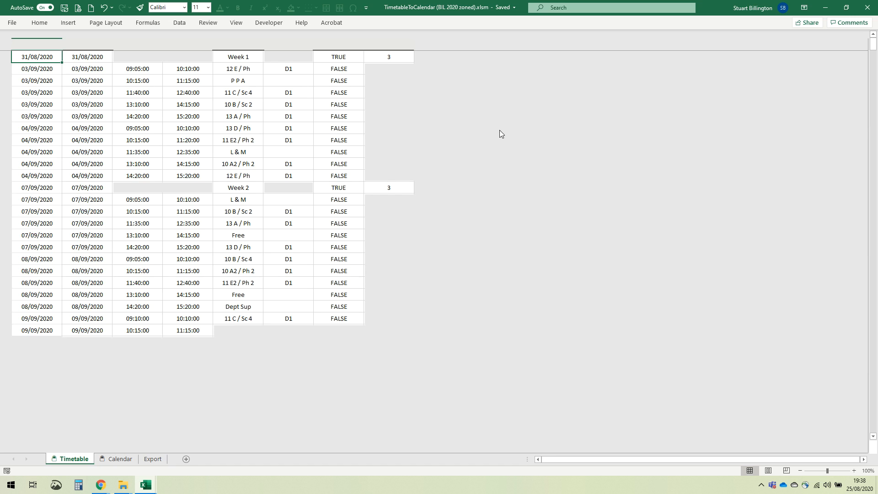
pyautogui.scroll(-3)
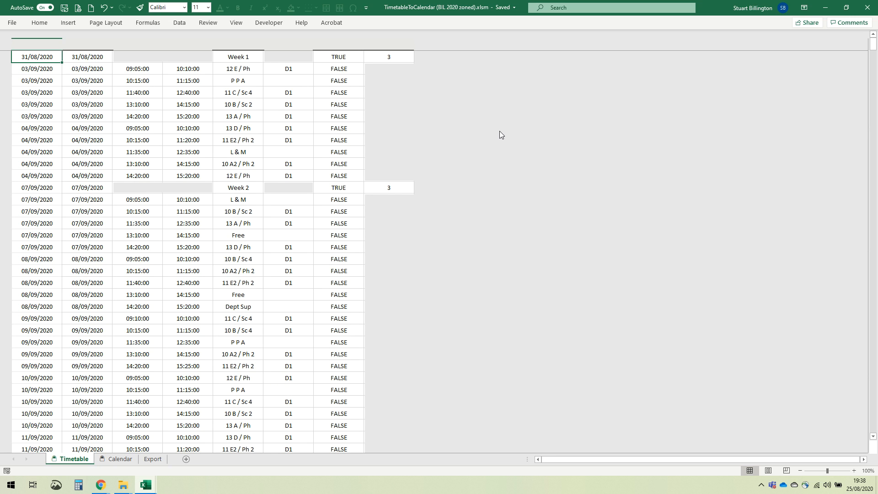
pyautogui.click(153, 459)
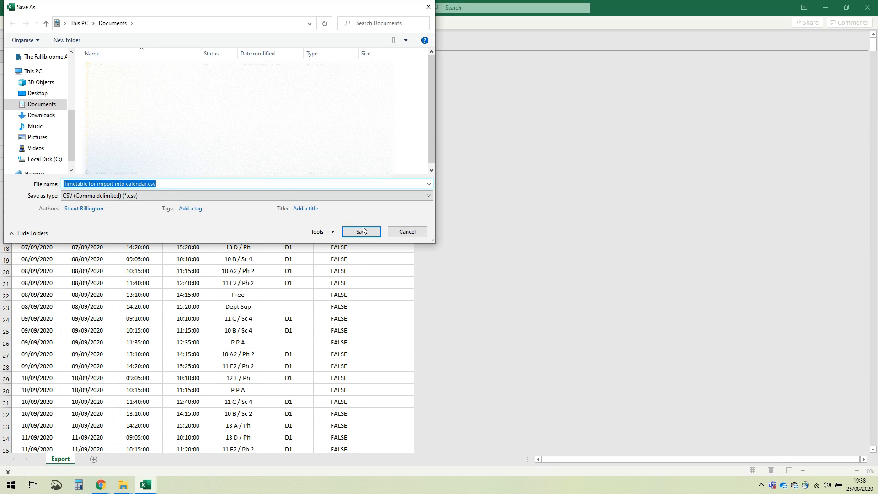
# Step: Save the event list in Documents as CSV (Comma delimited) under the suggested name
pyautogui.click(359, 231)
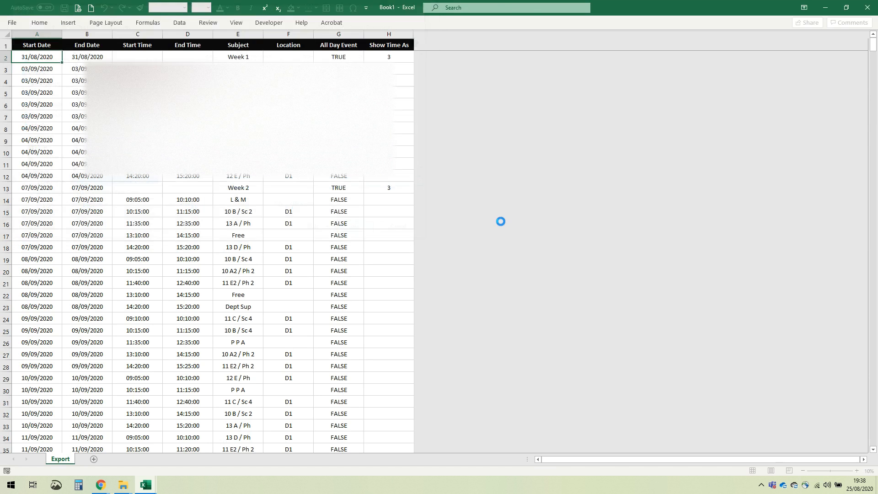